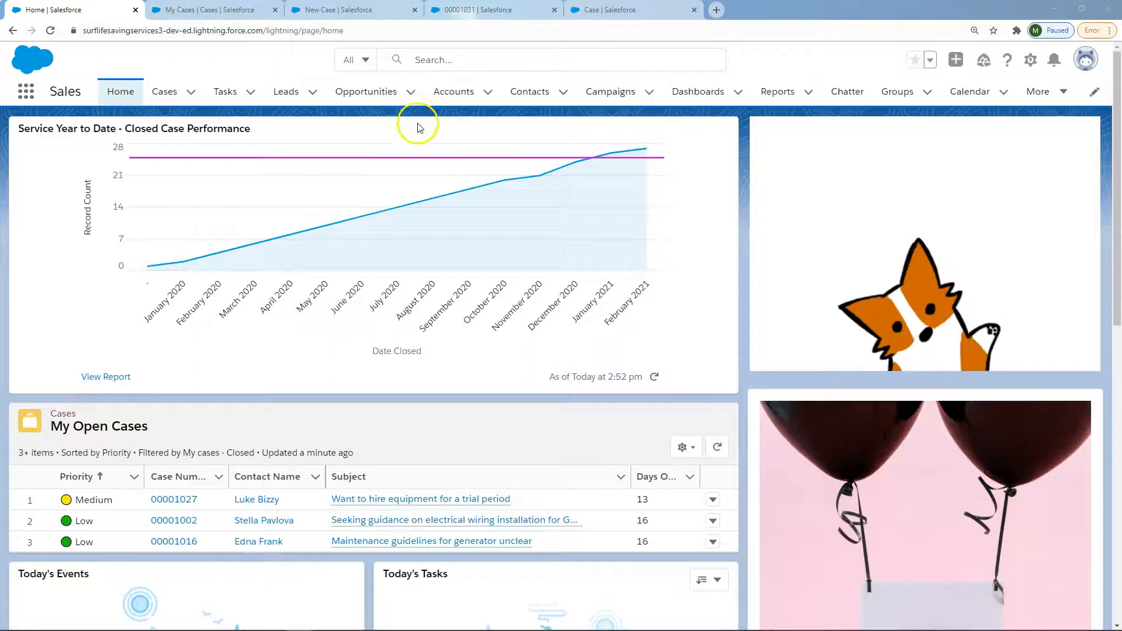
{"action": "mouse_move", "coordinate": [232, 10]}
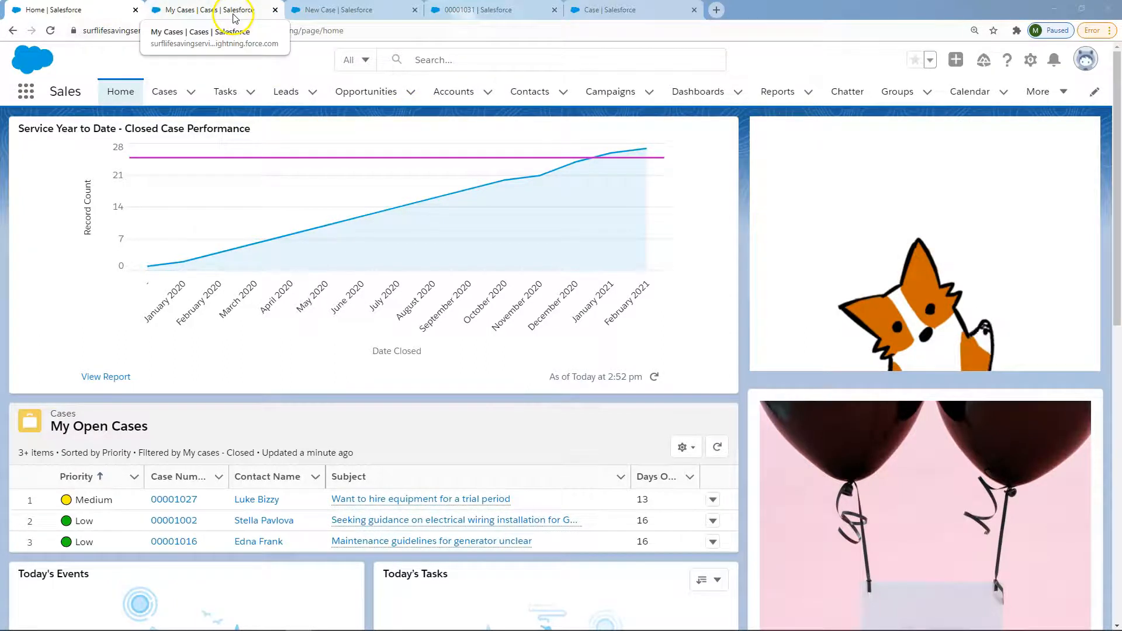
- In My Cases, start inline-editing case 00001031's Priority and list its High, Medium, Low choices
{"action": "left_click", "coordinate": [211, 9]}
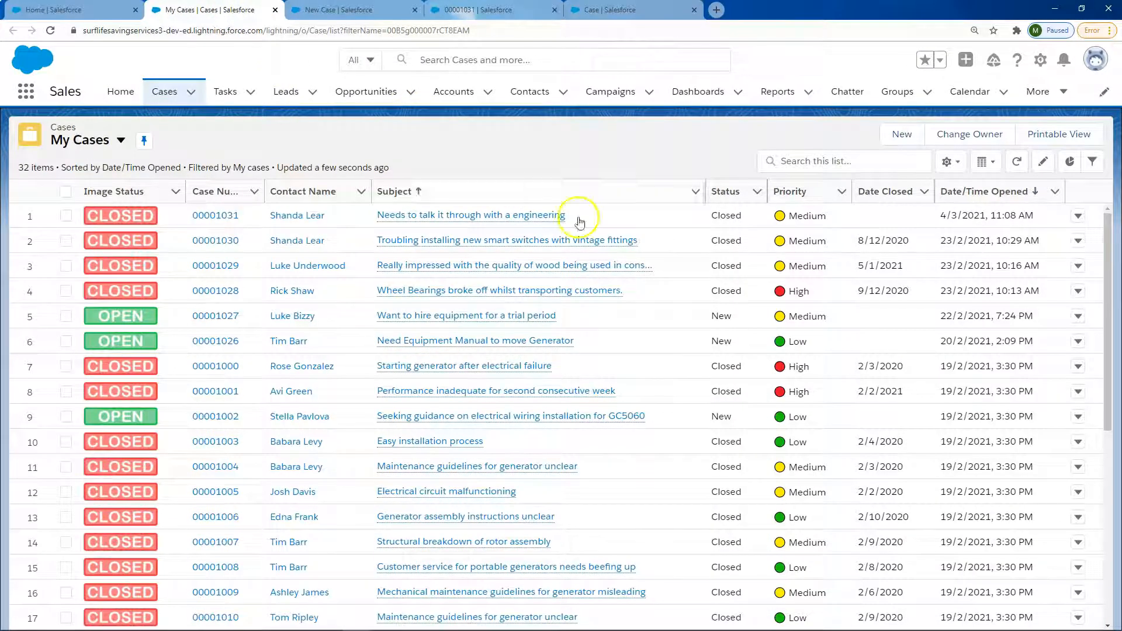
{"action": "double_click", "coordinate": [806, 215]}
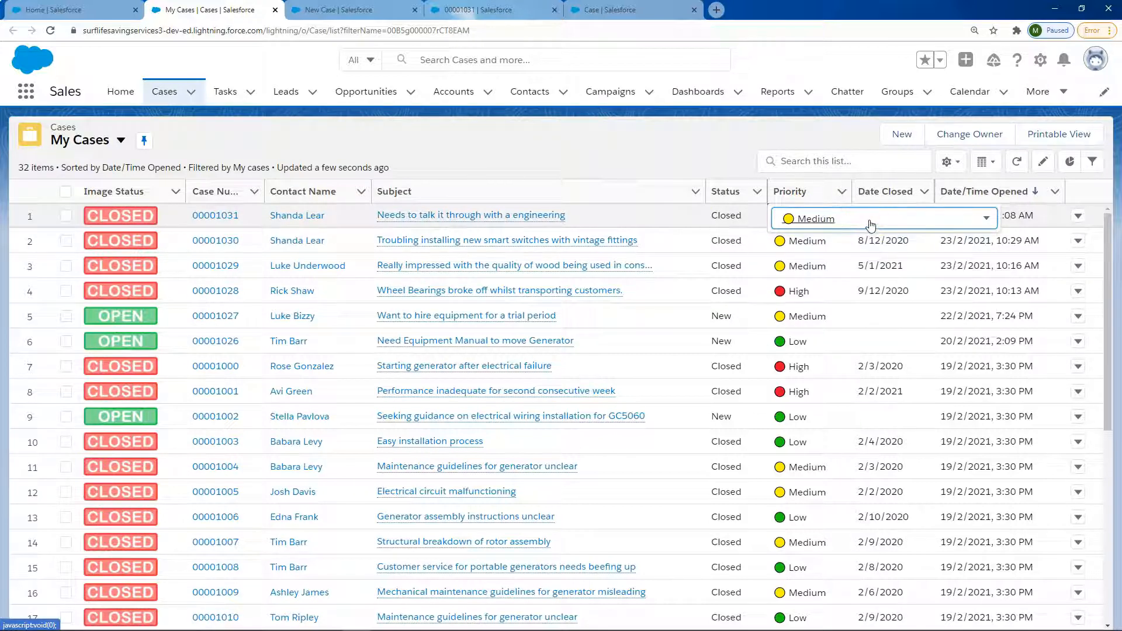
{"action": "left_click", "coordinate": [884, 218]}
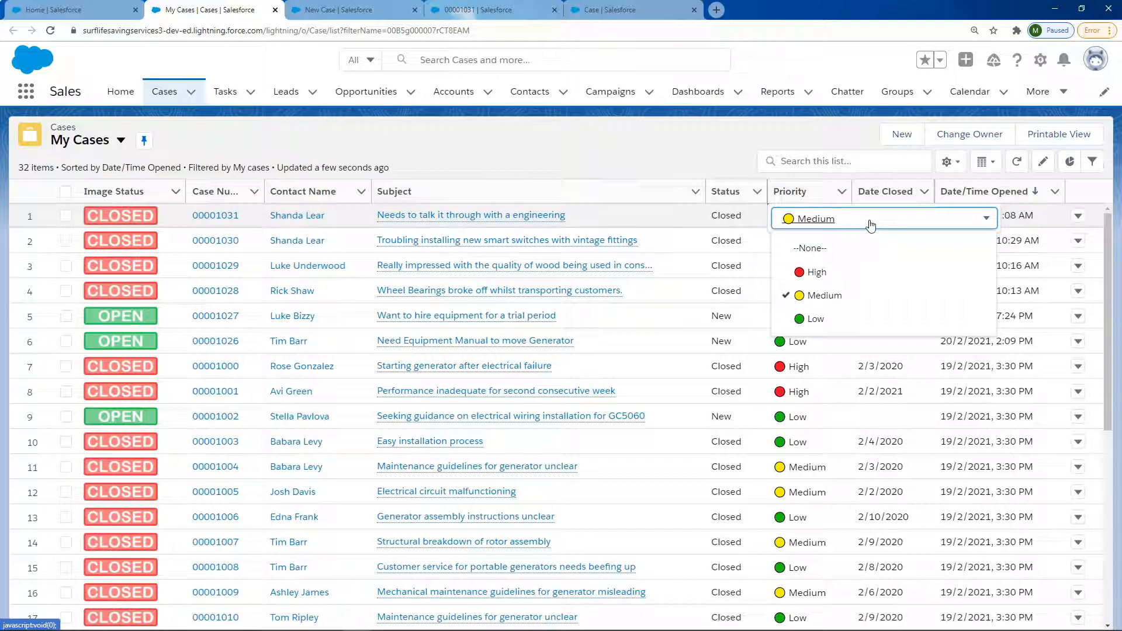
{"action": "mouse_move", "coordinate": [839, 271]}
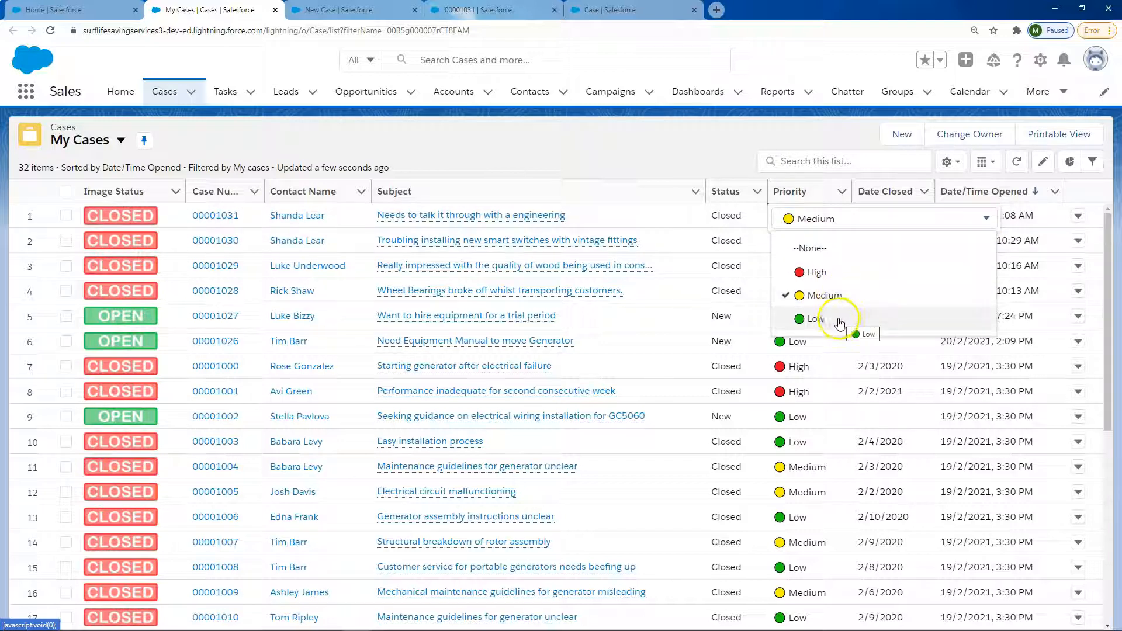
{"action": "mouse_move", "coordinate": [837, 283]}
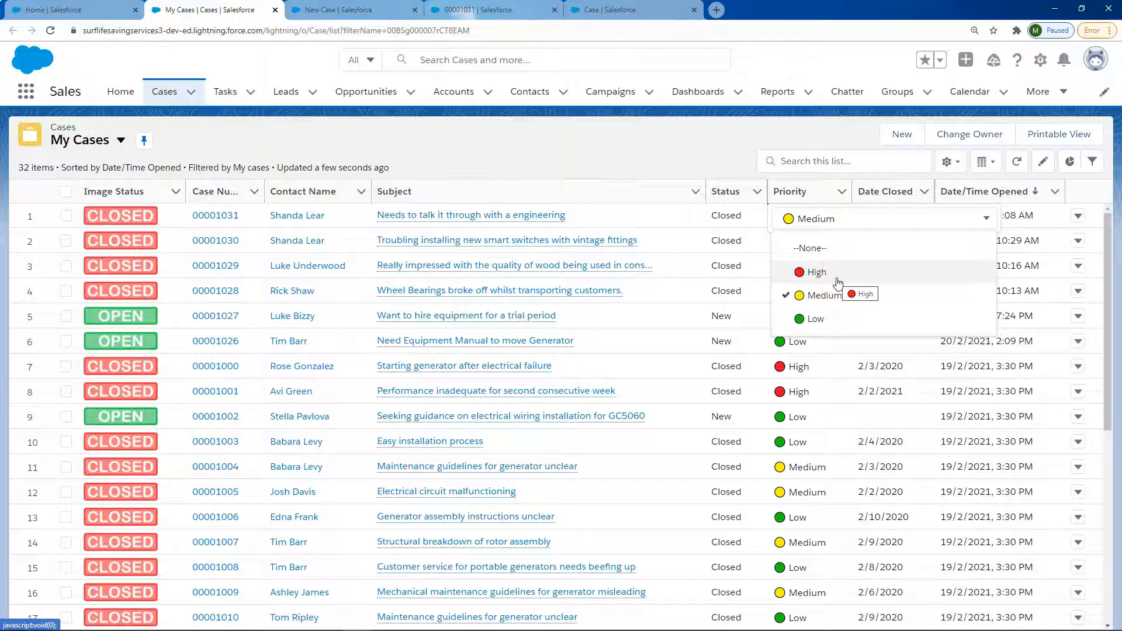
{"action": "mouse_move", "coordinate": [851, 315]}
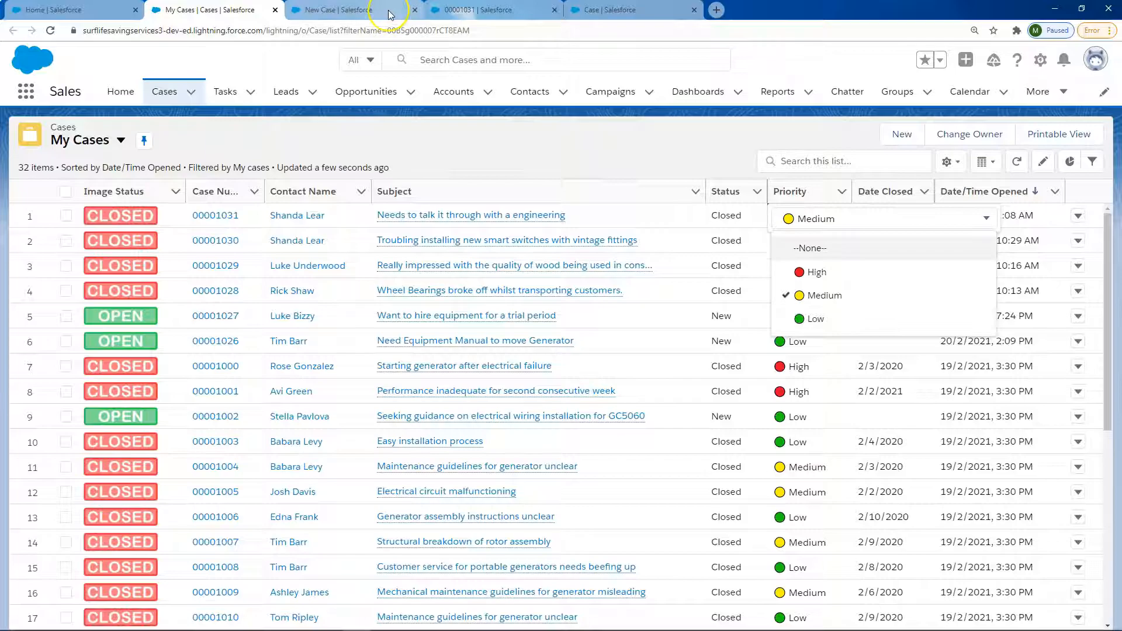
- In the New Case form cycle Priority through High, Low, Medium and High, then go to case 00001031's record
{"action": "left_click", "coordinate": [339, 10]}
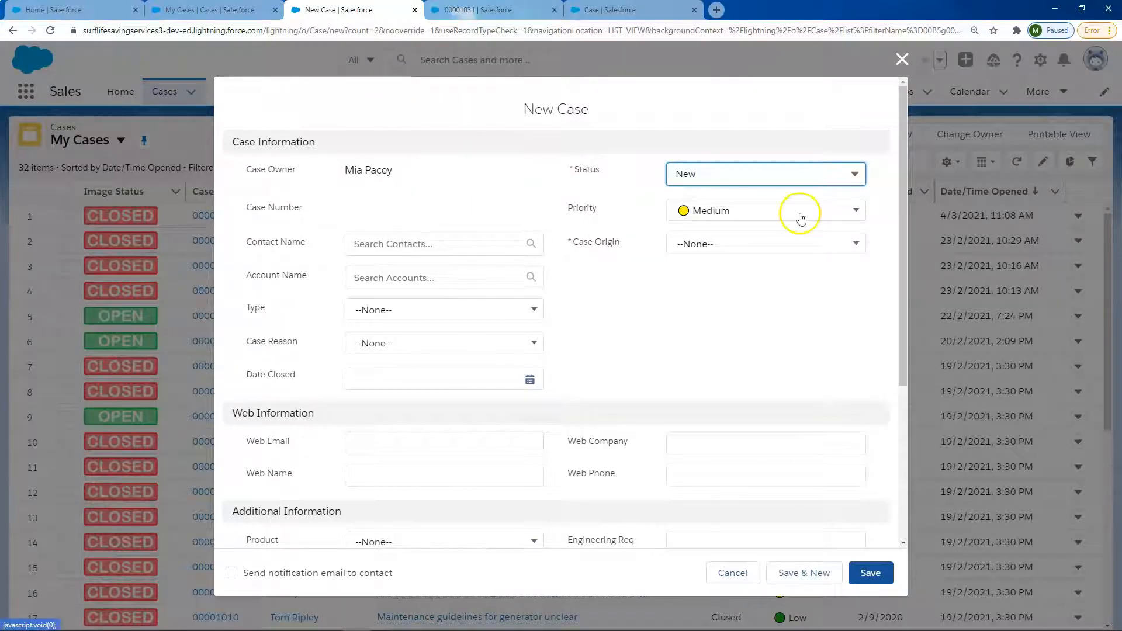
{"action": "left_click", "coordinate": [794, 210]}
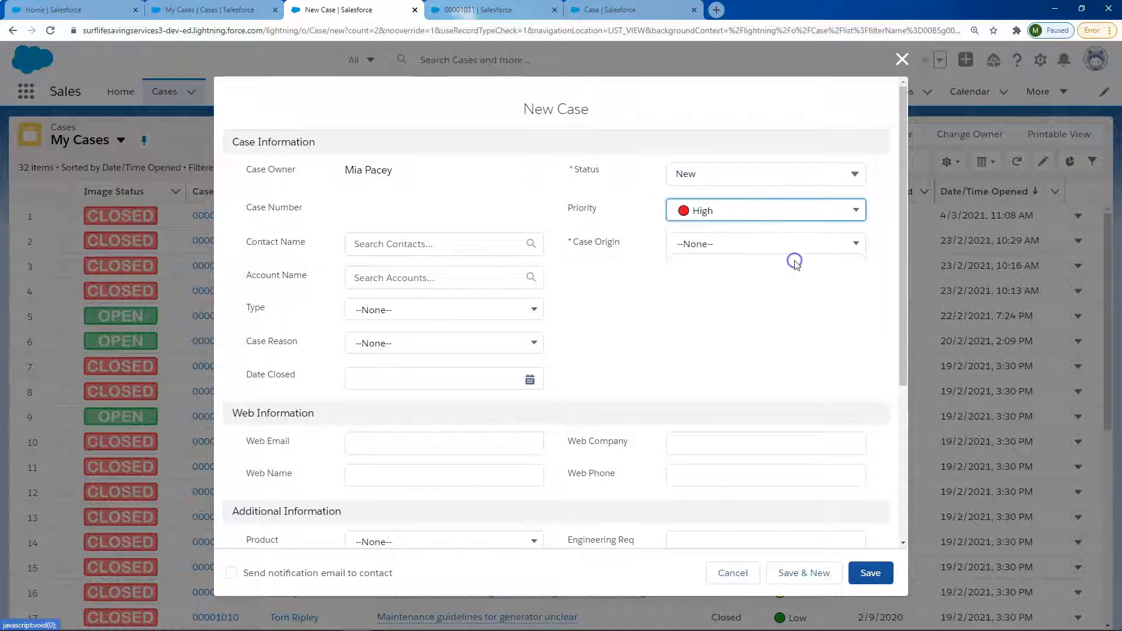
{"action": "left_click", "coordinate": [765, 210]}
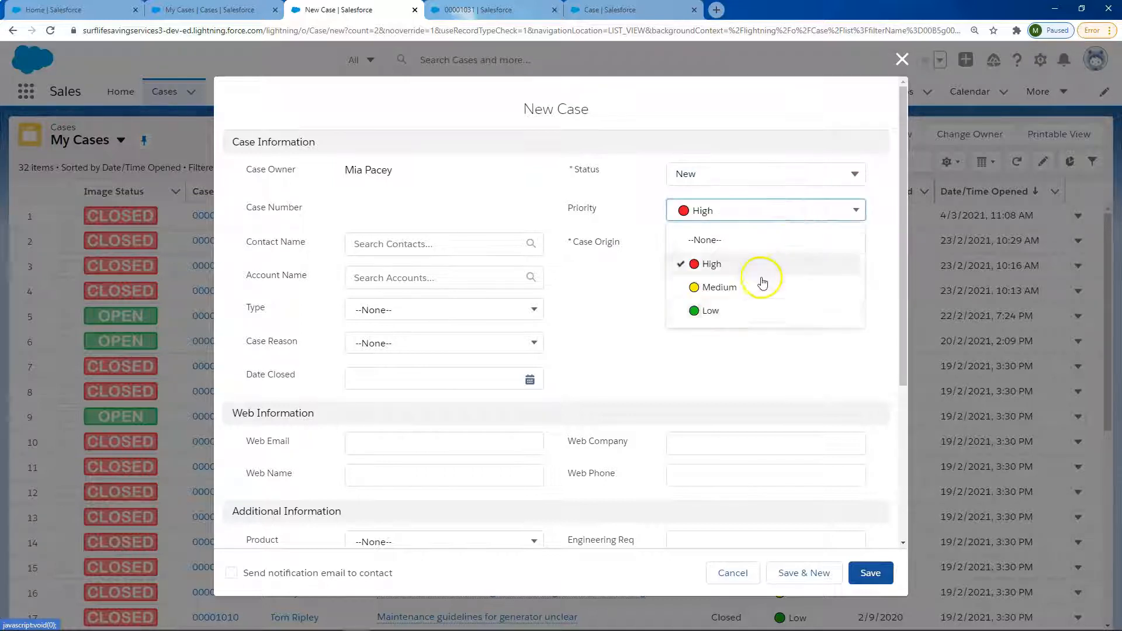
{"action": "left_click", "coordinate": [711, 311]}
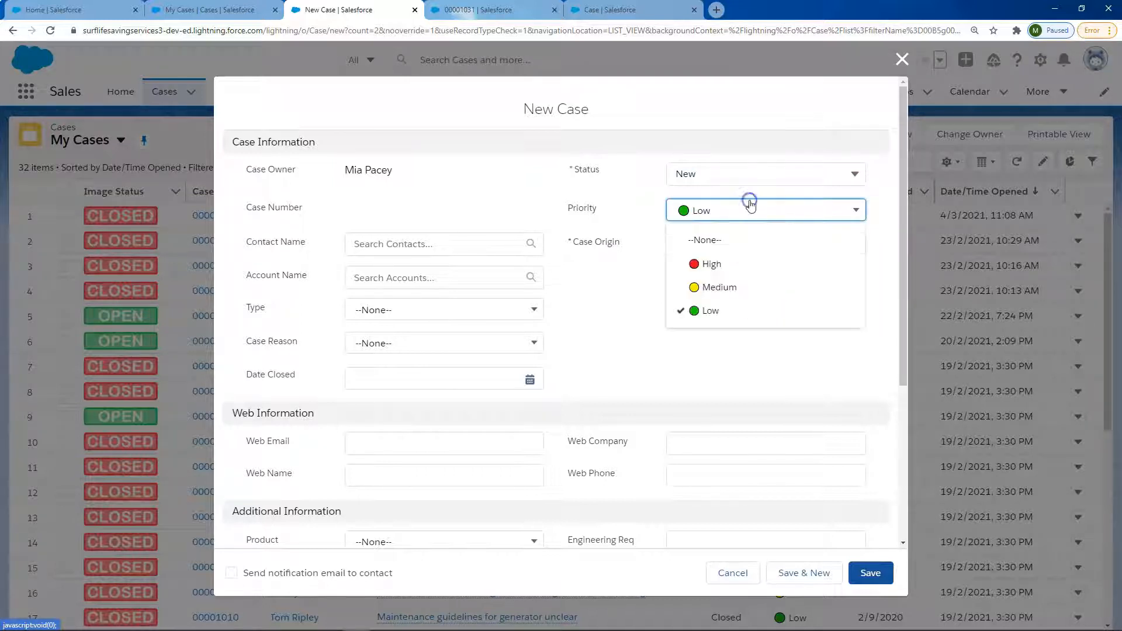
{"action": "left_click", "coordinate": [719, 287]}
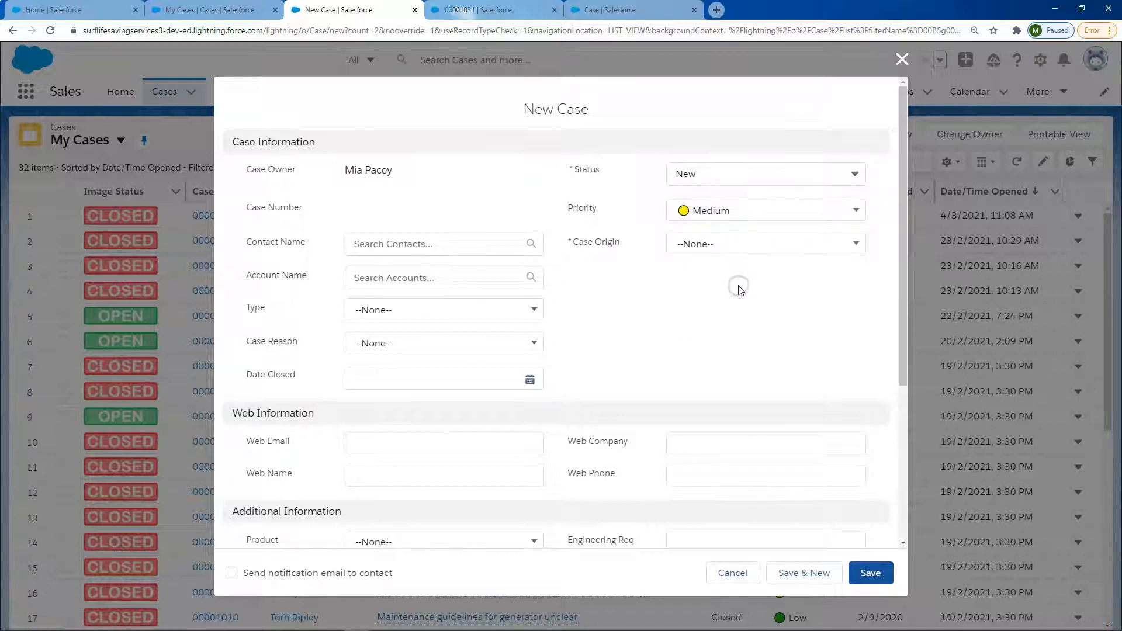
{"action": "left_click", "coordinate": [765, 210]}
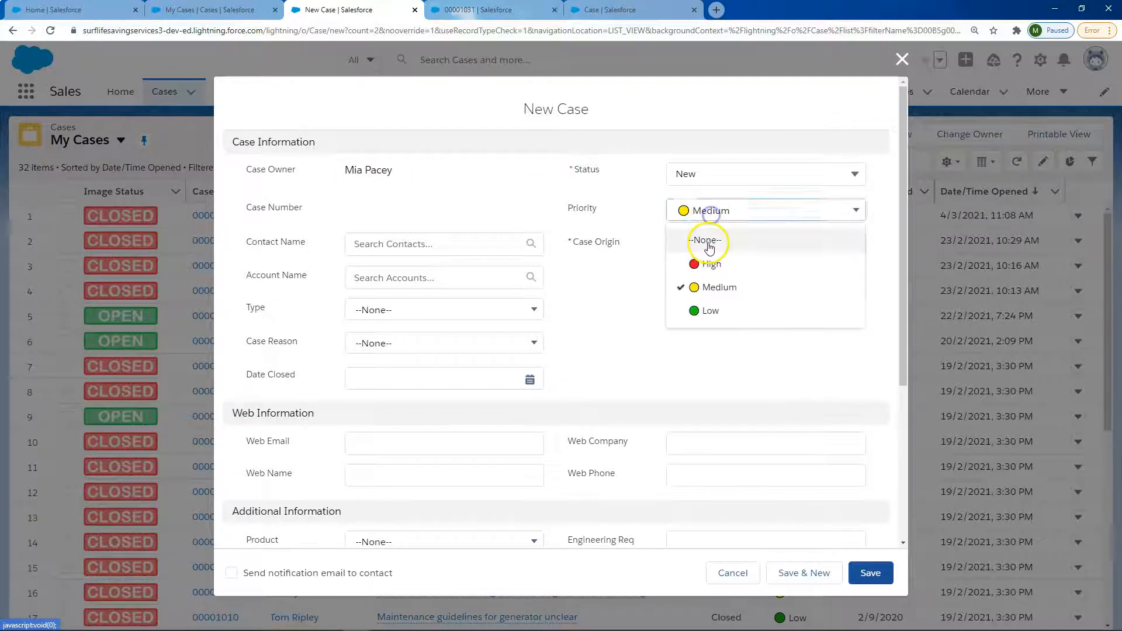
{"action": "left_click", "coordinate": [712, 264]}
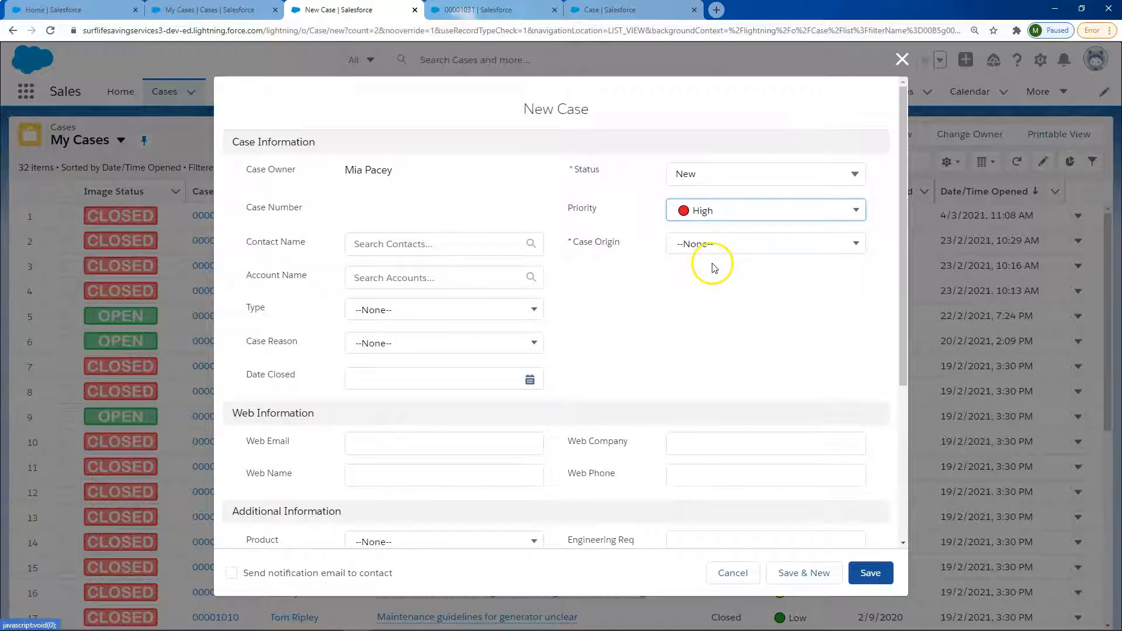
{"action": "left_click", "coordinate": [484, 10]}
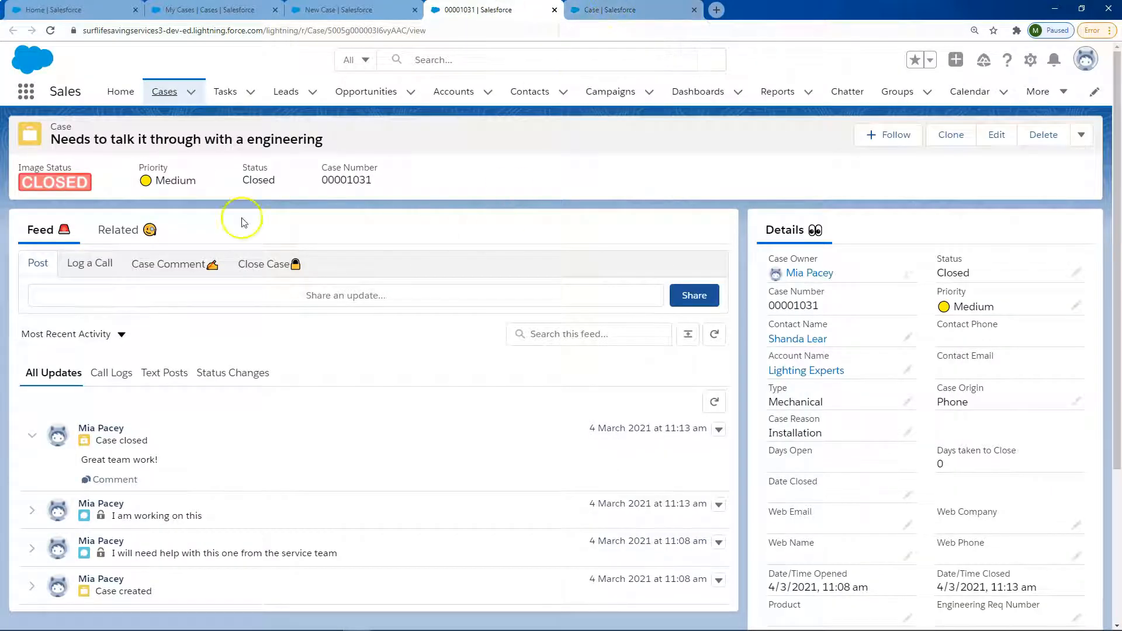
{"action": "mouse_move", "coordinate": [87, 139]}
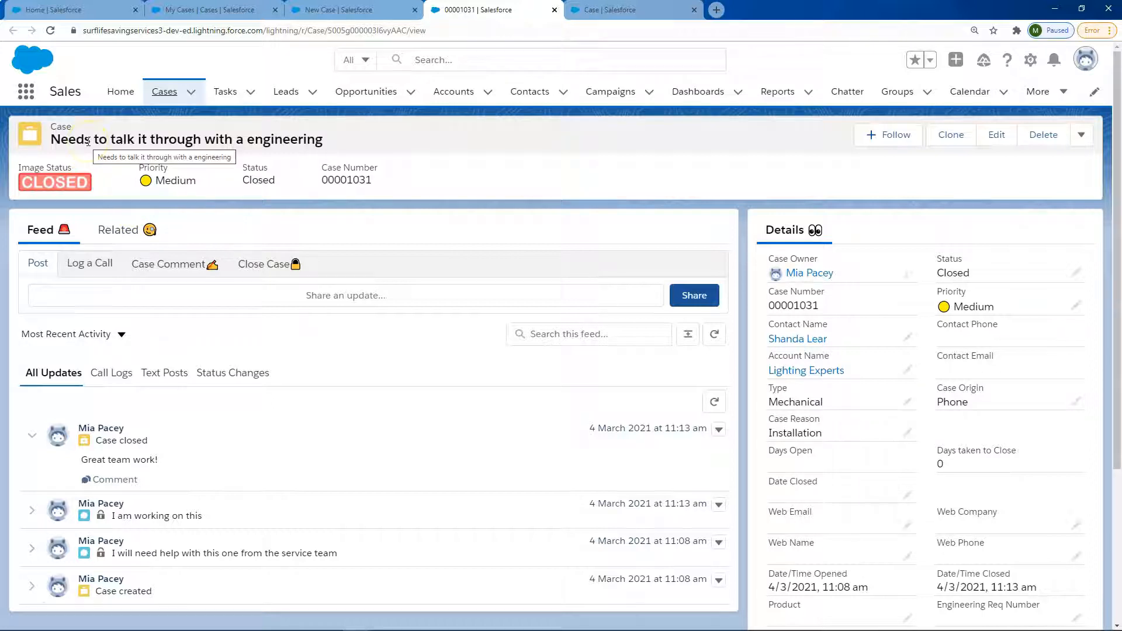
{"action": "mouse_move", "coordinate": [644, 9]}
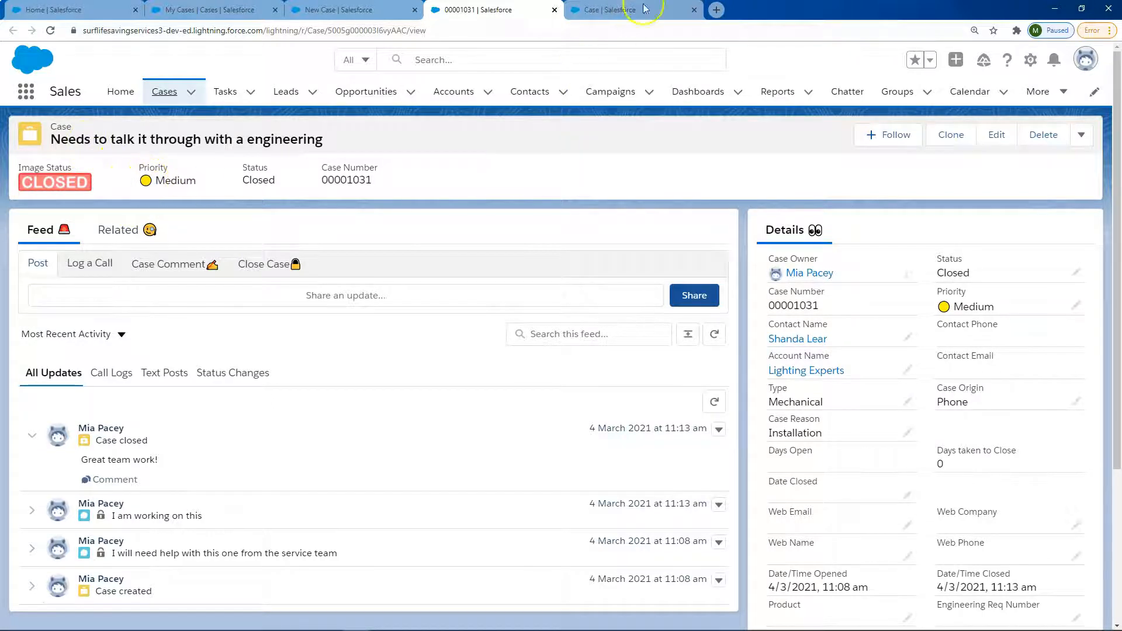
- From the Case Priority field setup, start adding new values under Case Priority Picklist Values
{"action": "left_click", "coordinate": [617, 10]}
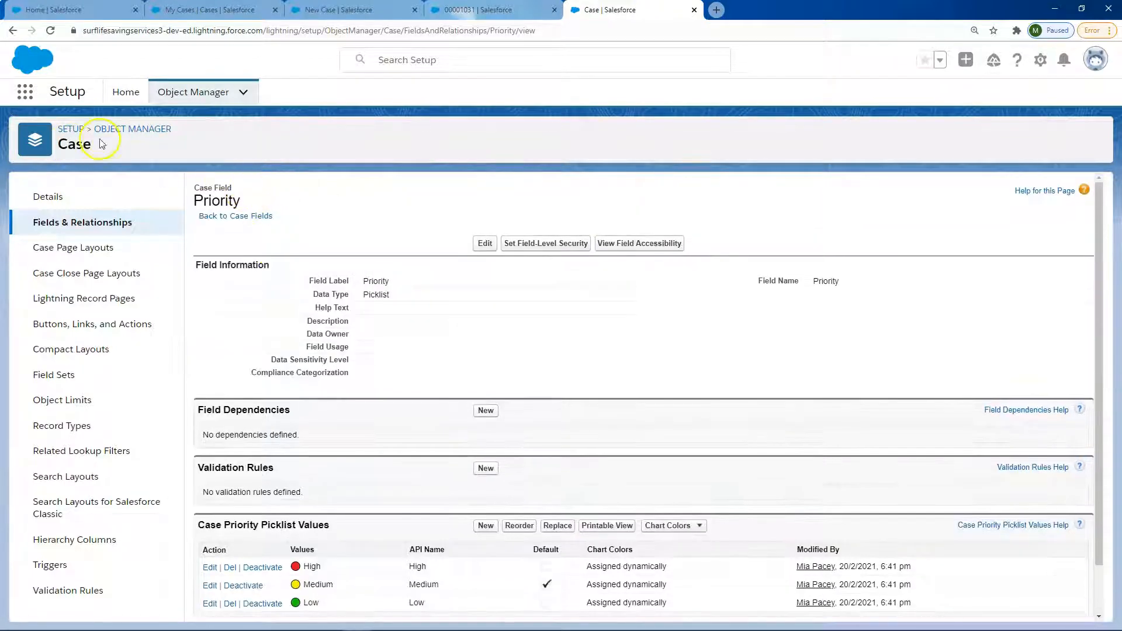
{"action": "scroll", "scroll_direction": "down", "scroll_amount": 3}
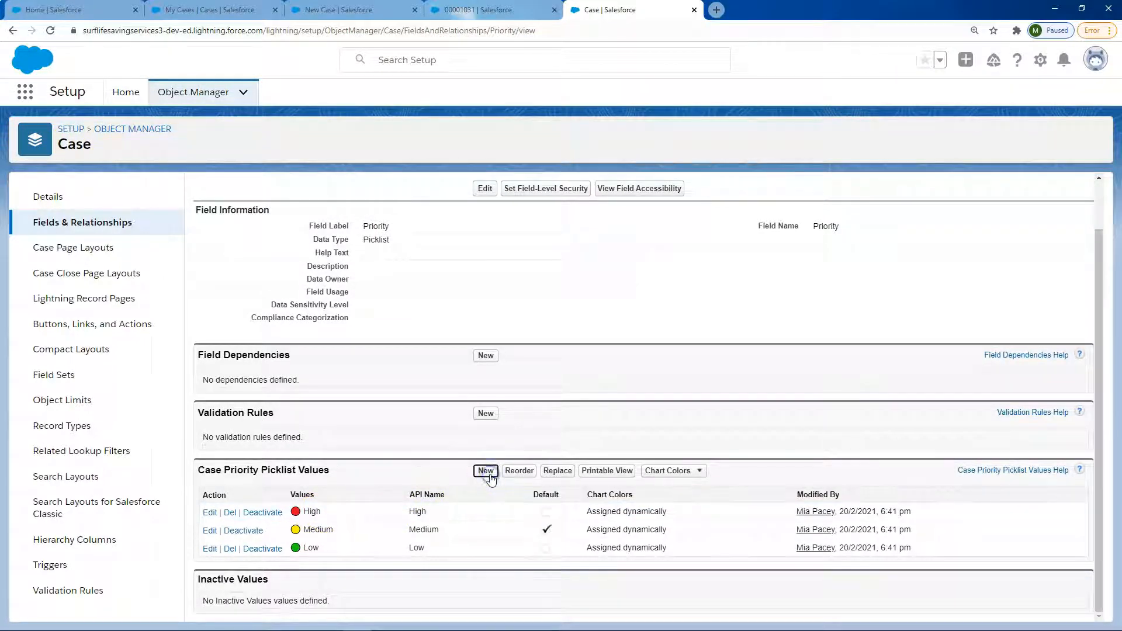
{"action": "left_click", "coordinate": [487, 470]}
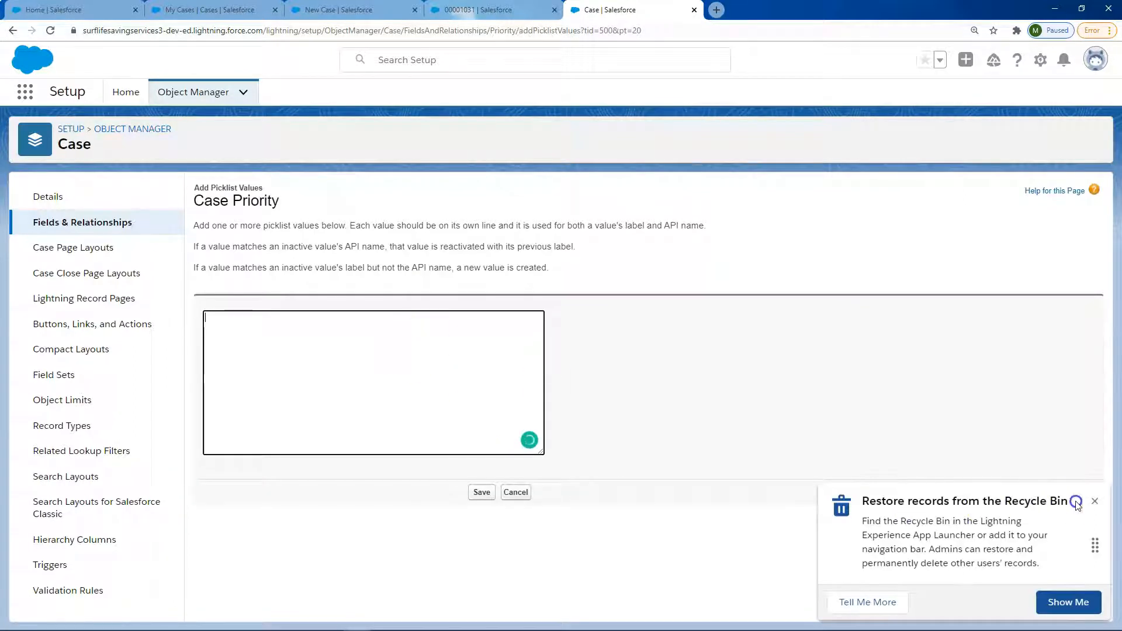
- Enter a green-square emoji followed by Low as a new Priority value and save it
{"action": "left_click", "coordinate": [1094, 502]}
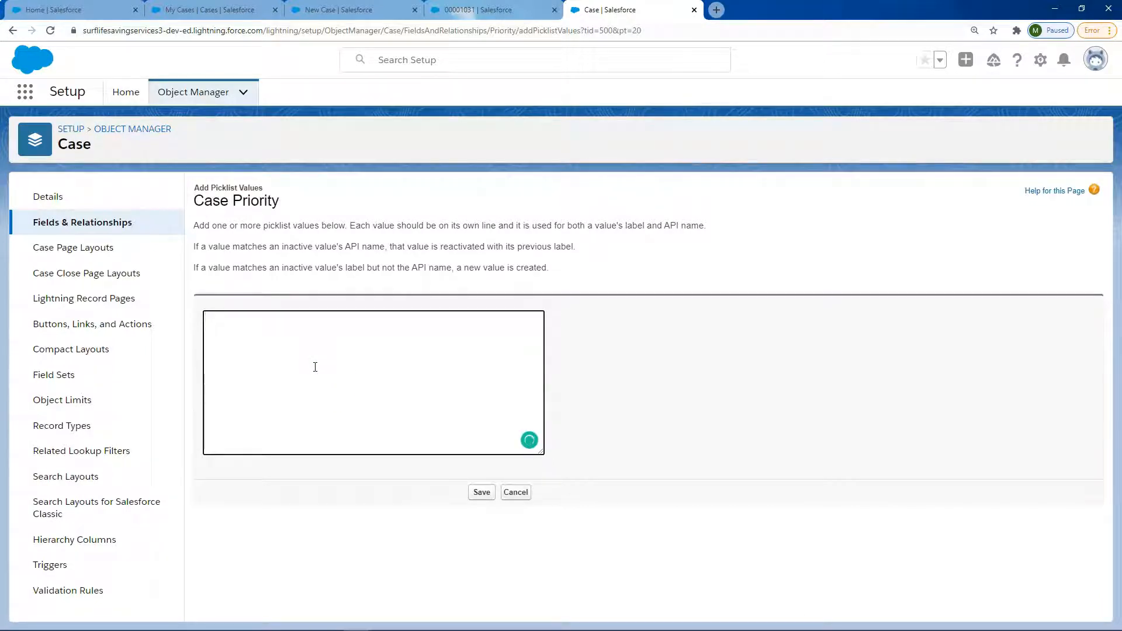
{"action": "type", "text": "Low"}
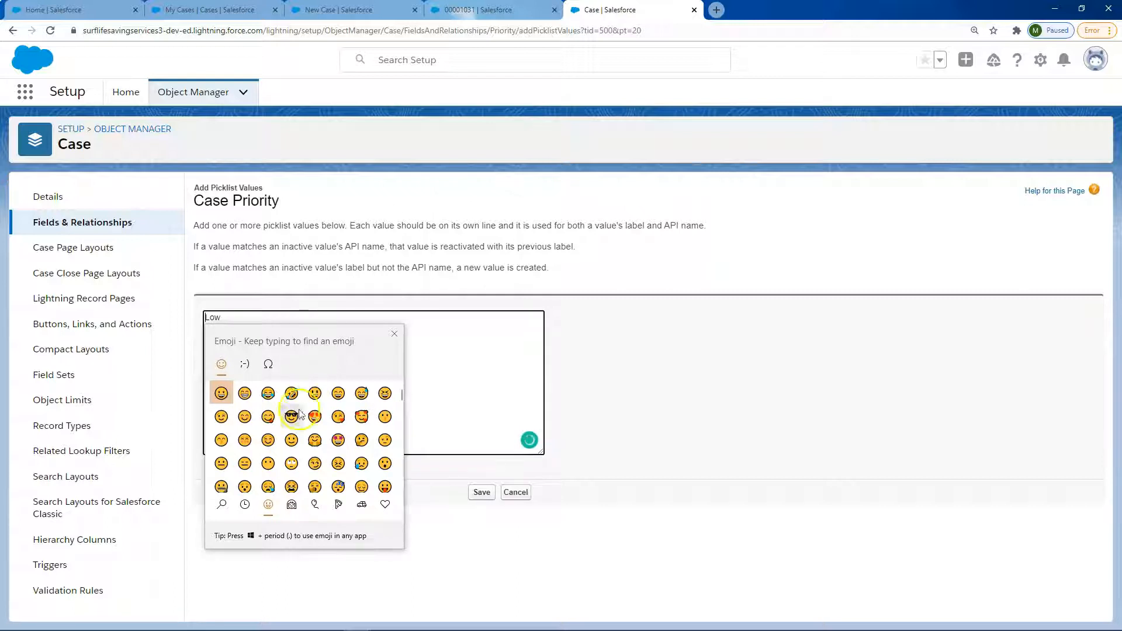
{"action": "left_click", "coordinate": [385, 505]}
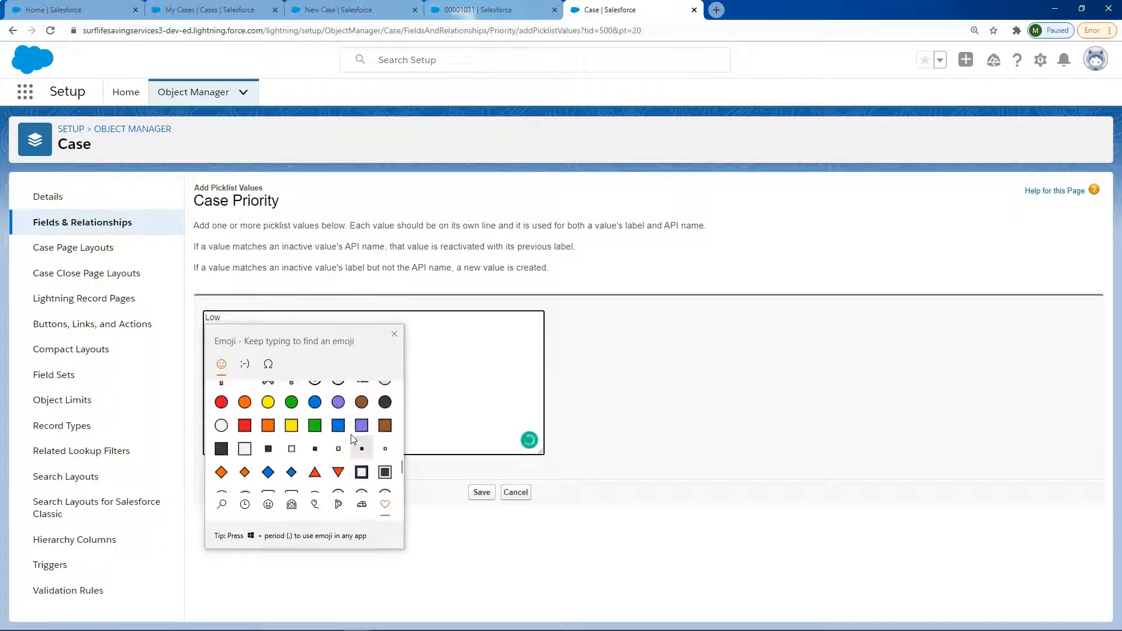
{"action": "left_click", "coordinate": [243, 425]}
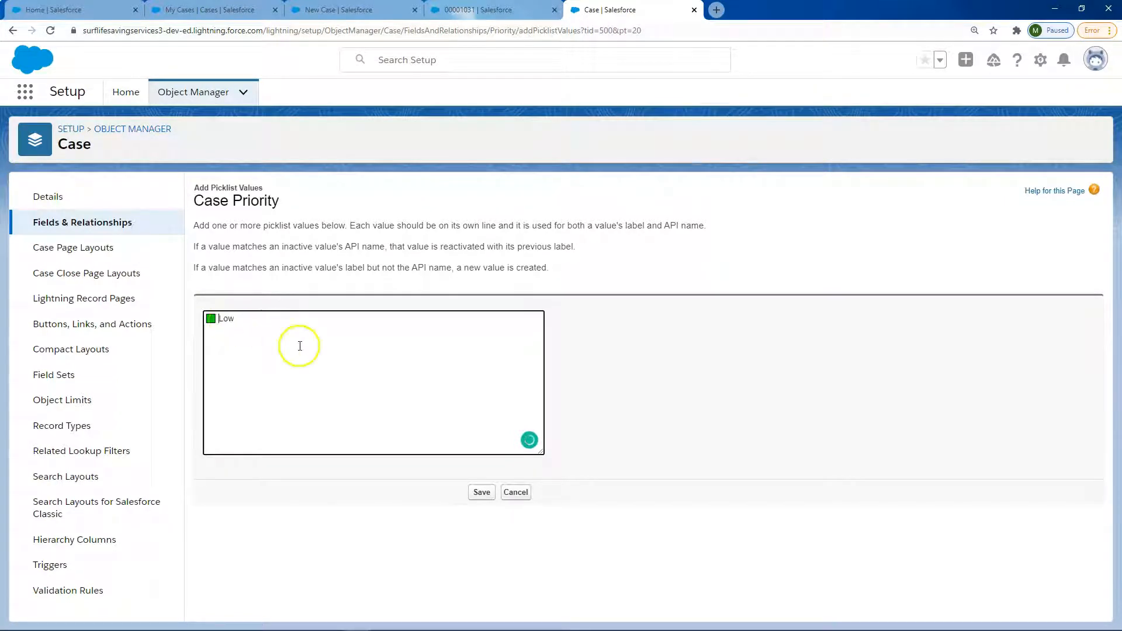
{"action": "mouse_move", "coordinate": [482, 493]}
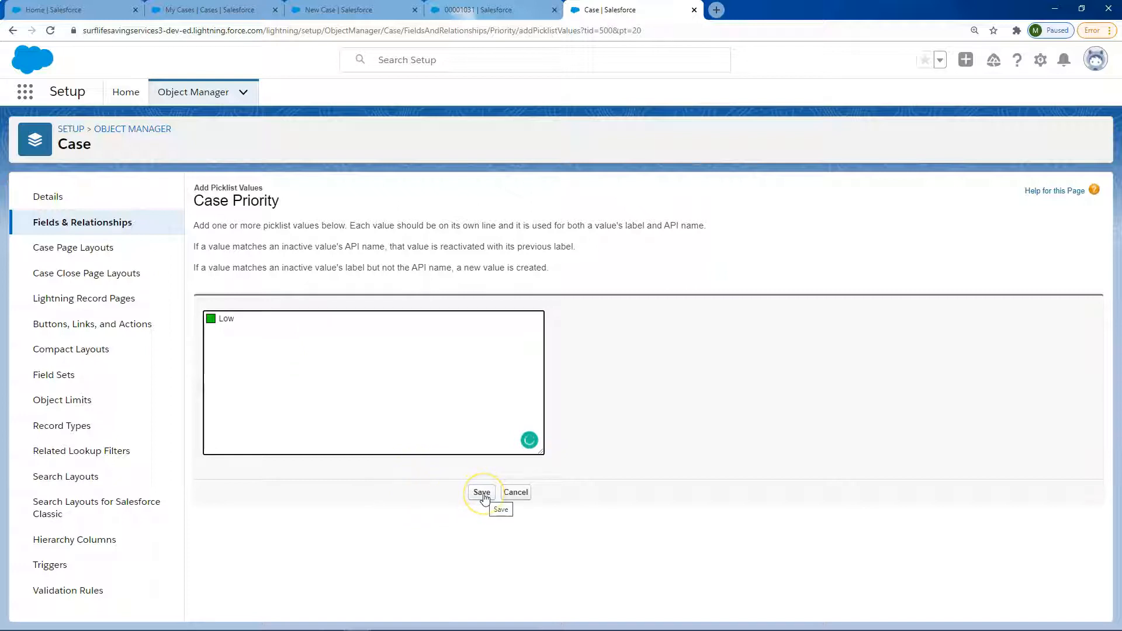
{"action": "left_click", "coordinate": [482, 492]}
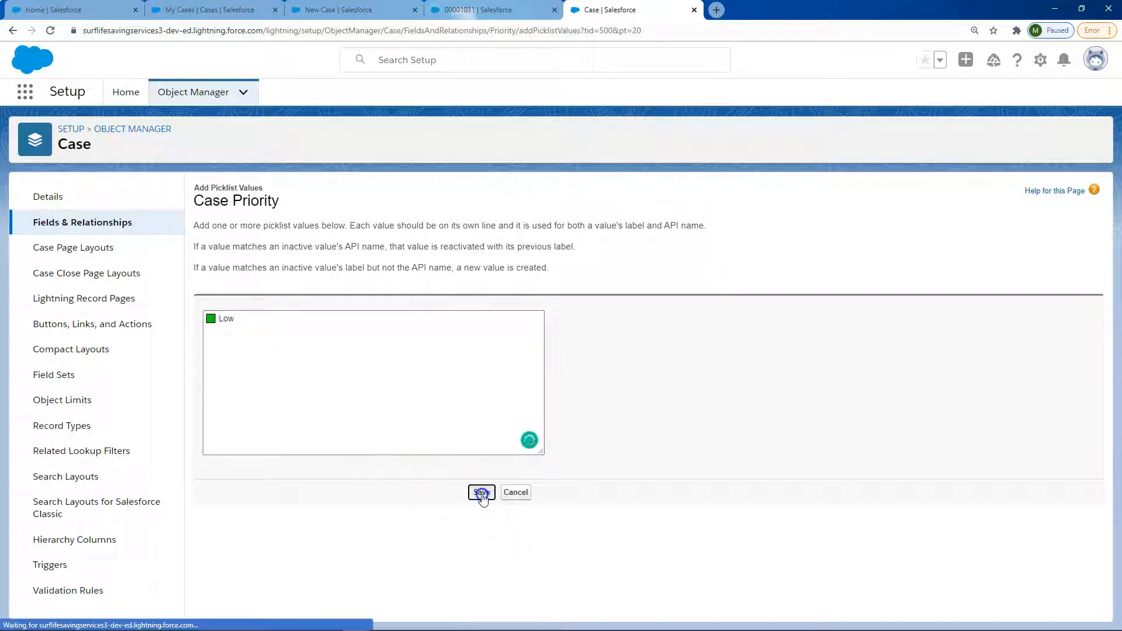
{"action": "left_click", "coordinate": [481, 492]}
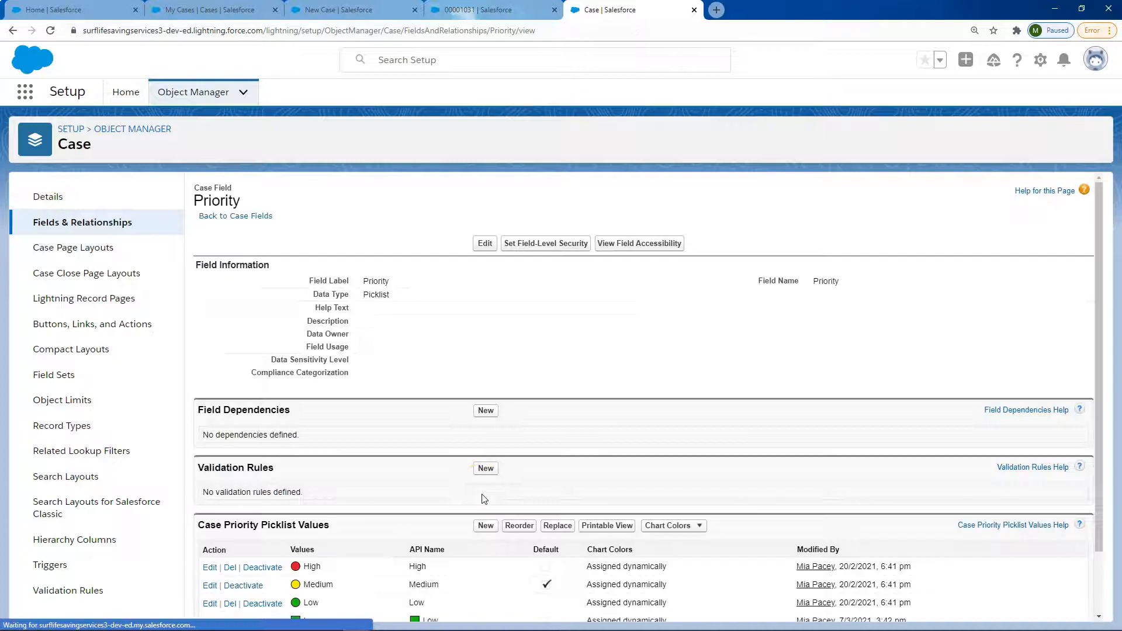
- Scroll down to the Case Priority Picklist Values list
{"action": "scroll", "scroll_direction": "down", "scroll_amount": 3}
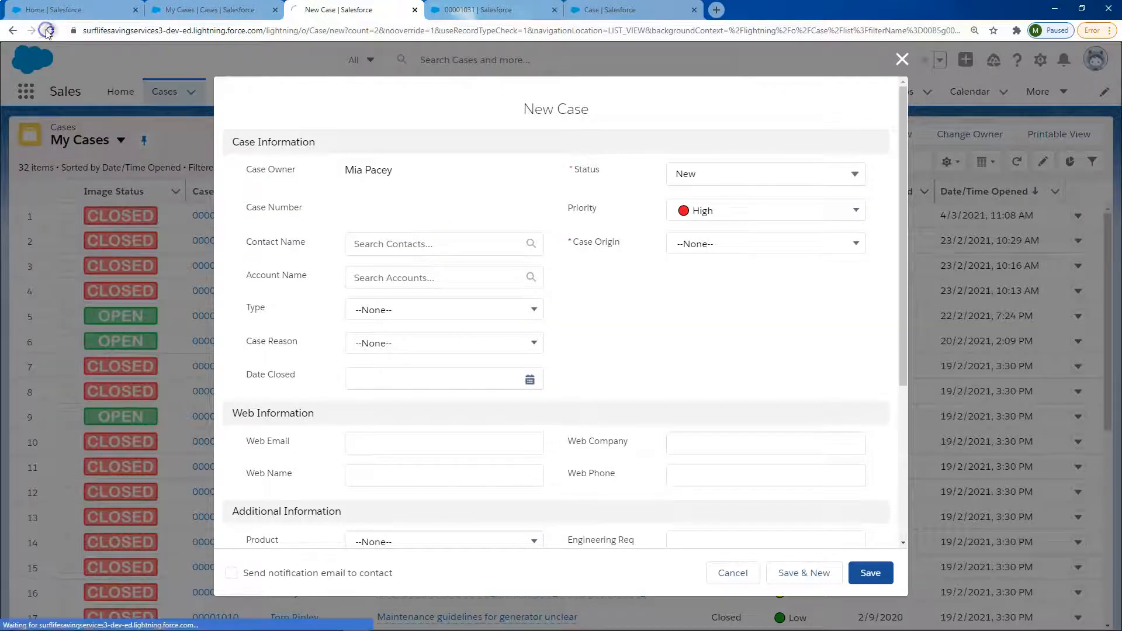
- Reload the New Case form to see green-square Low among the Priority options, then return to the field setup
{"action": "left_click", "coordinate": [49, 32]}
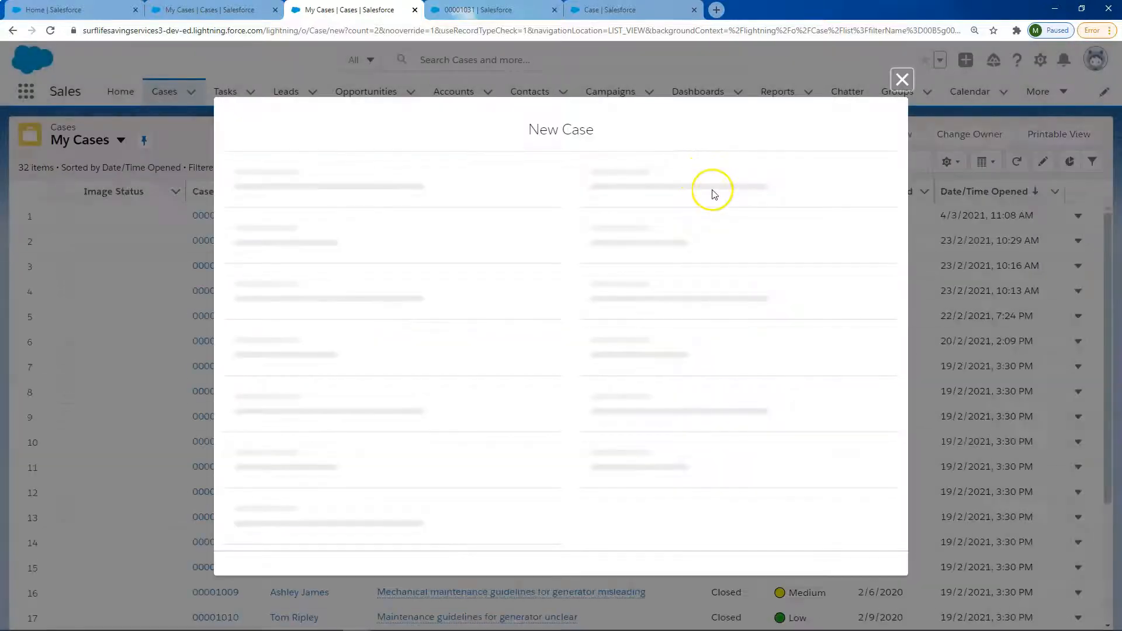
{"action": "left_click", "coordinate": [766, 210]}
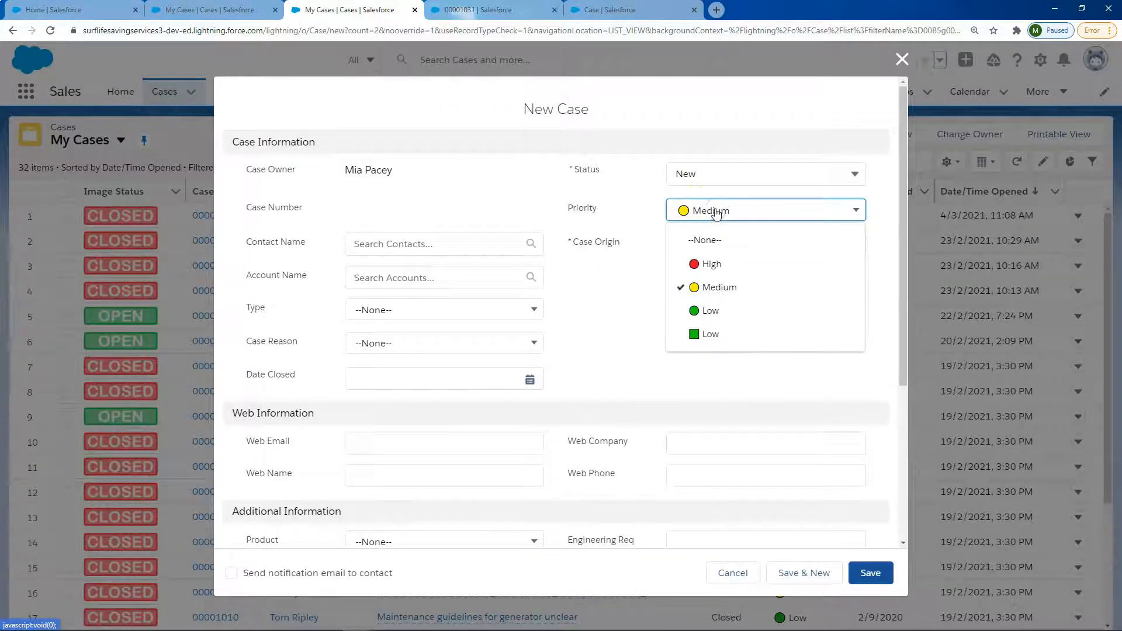
{"action": "mouse_move", "coordinate": [710, 334]}
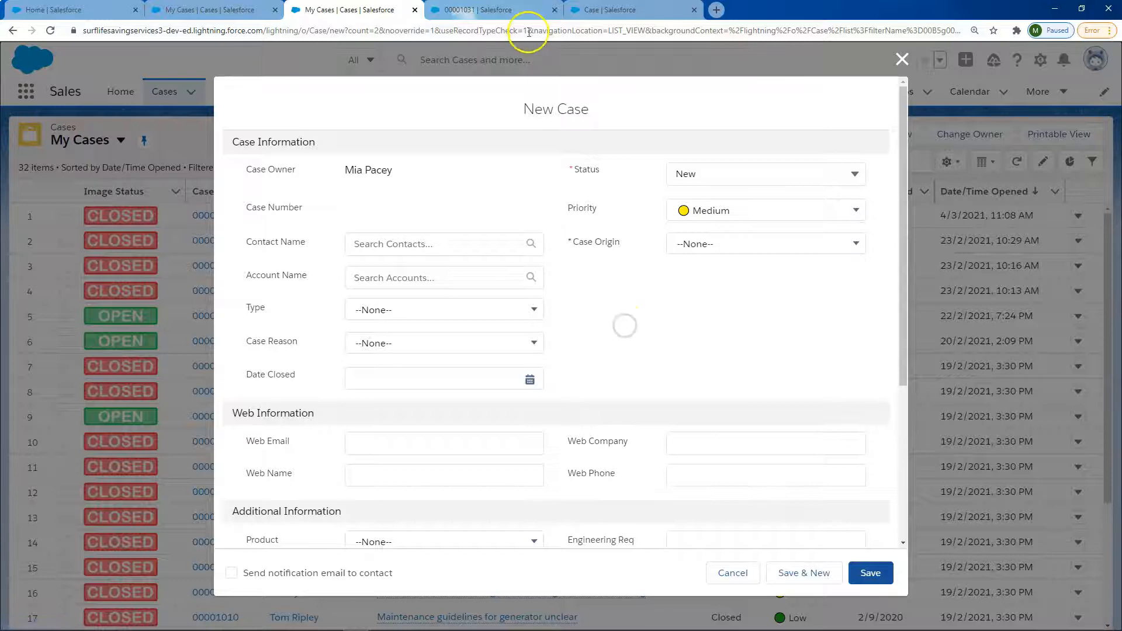
{"action": "left_click", "coordinate": [621, 10]}
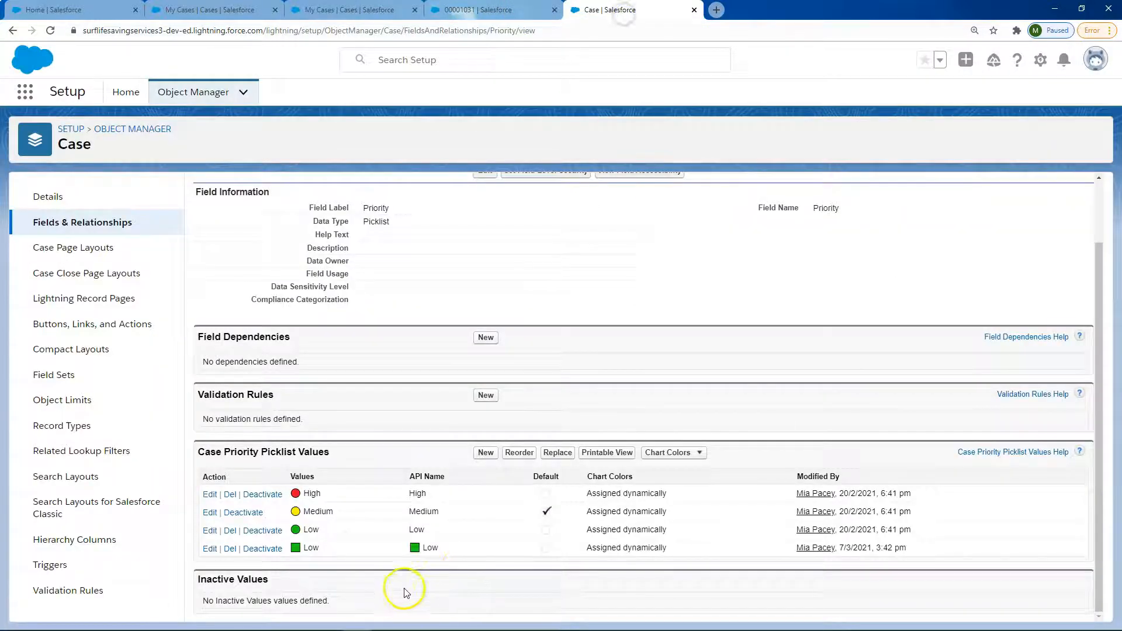
- Add new Priority values using the emoji panel, inserting a Christmas tree and a pumpkin on separate lines
{"action": "left_click", "coordinate": [485, 452]}
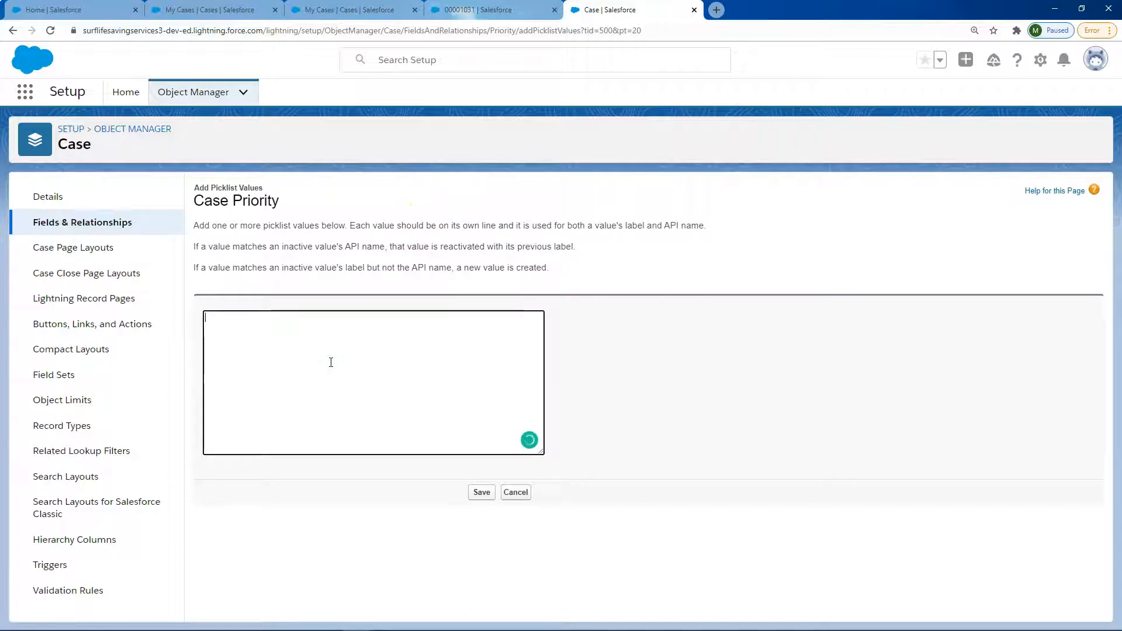
{"action": "key", "text": "Win+."}
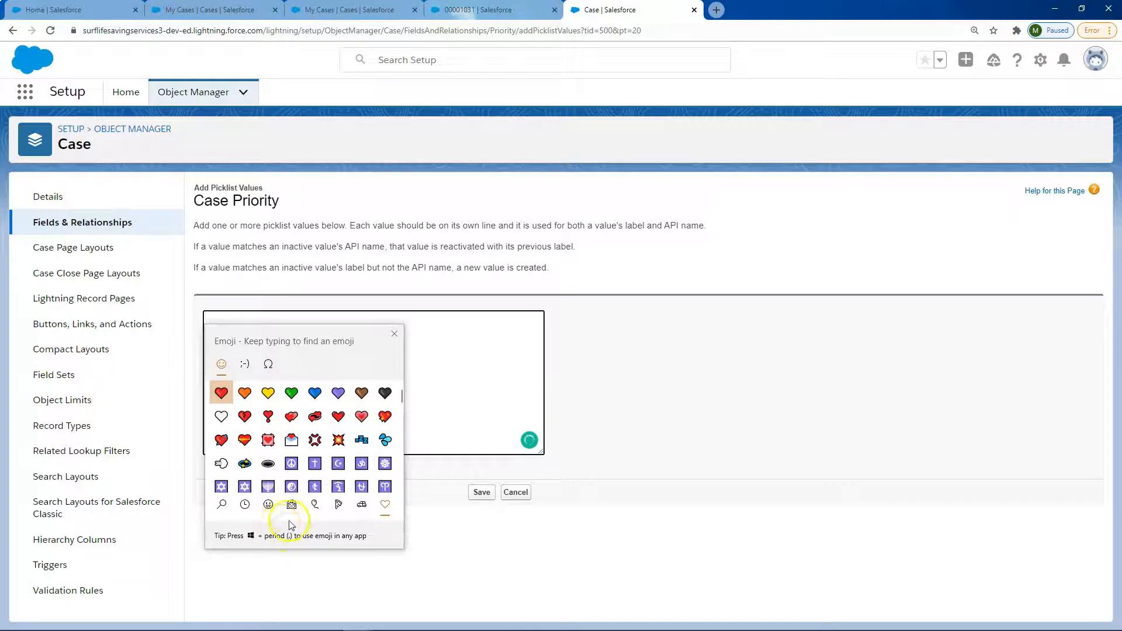
{"action": "left_click", "coordinate": [267, 505]}
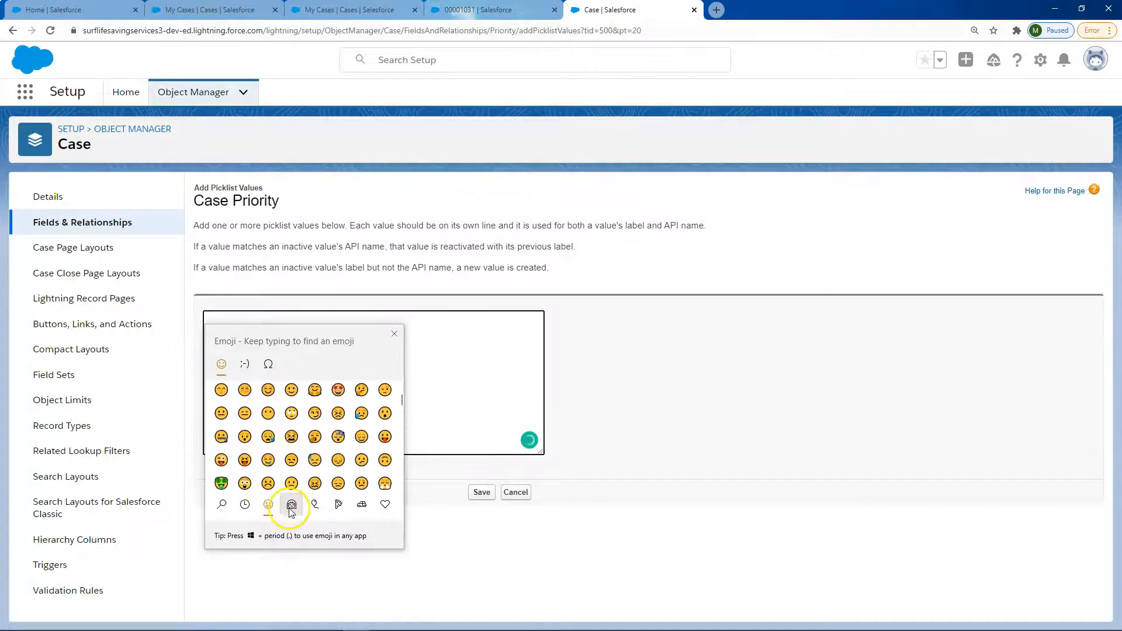
{"action": "left_click", "coordinate": [291, 505]}
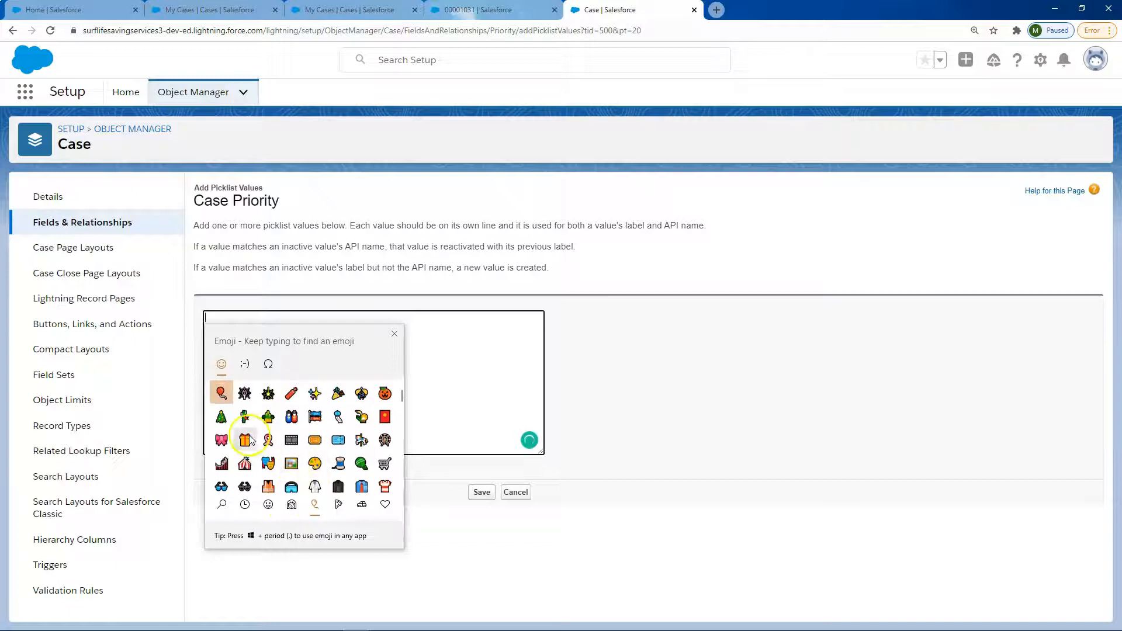
{"action": "left_click", "coordinate": [245, 439]}
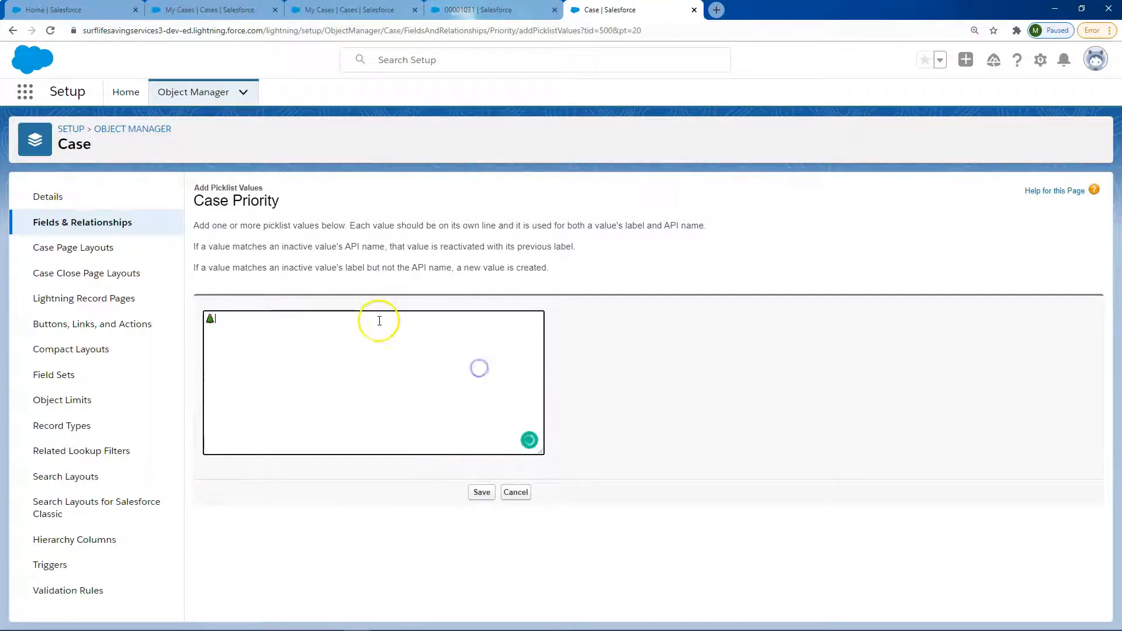
{"action": "key", "text": "Win+."}
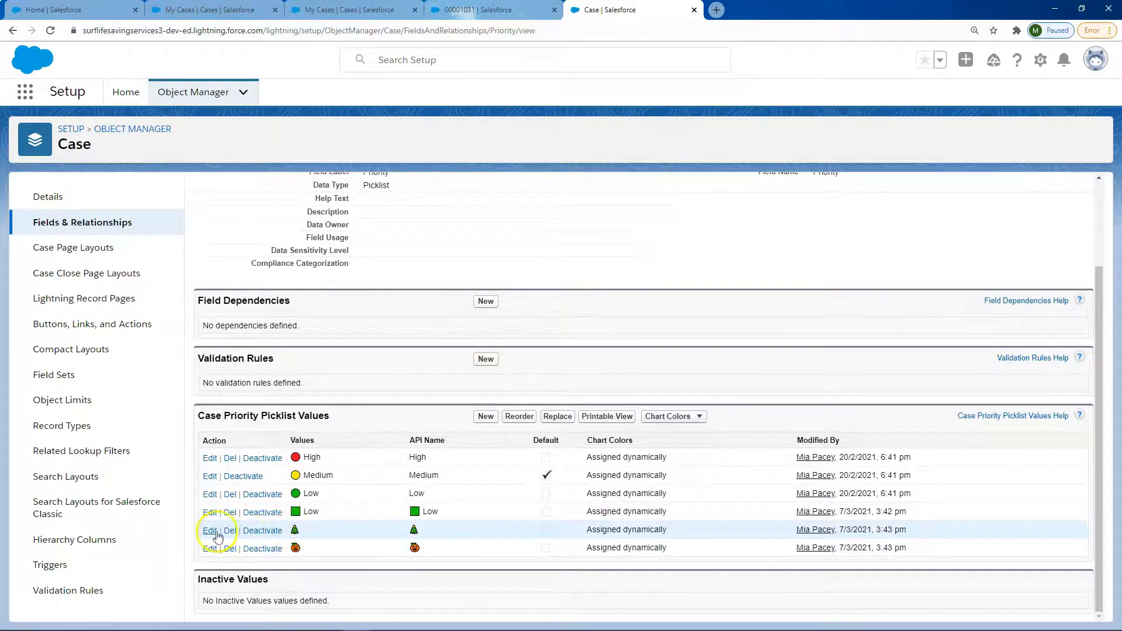
- Set the Christmas tree value's API Name to Christmas and save, then go to the My Cases list
{"action": "left_click", "coordinate": [209, 530]}
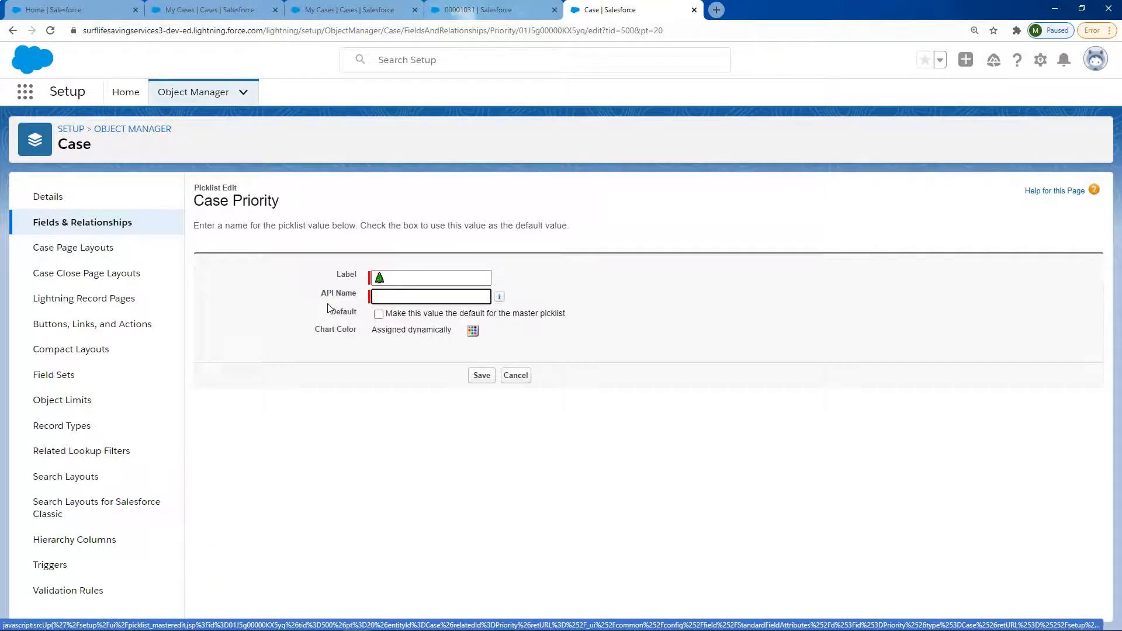
{"action": "type", "text": "Christmas"}
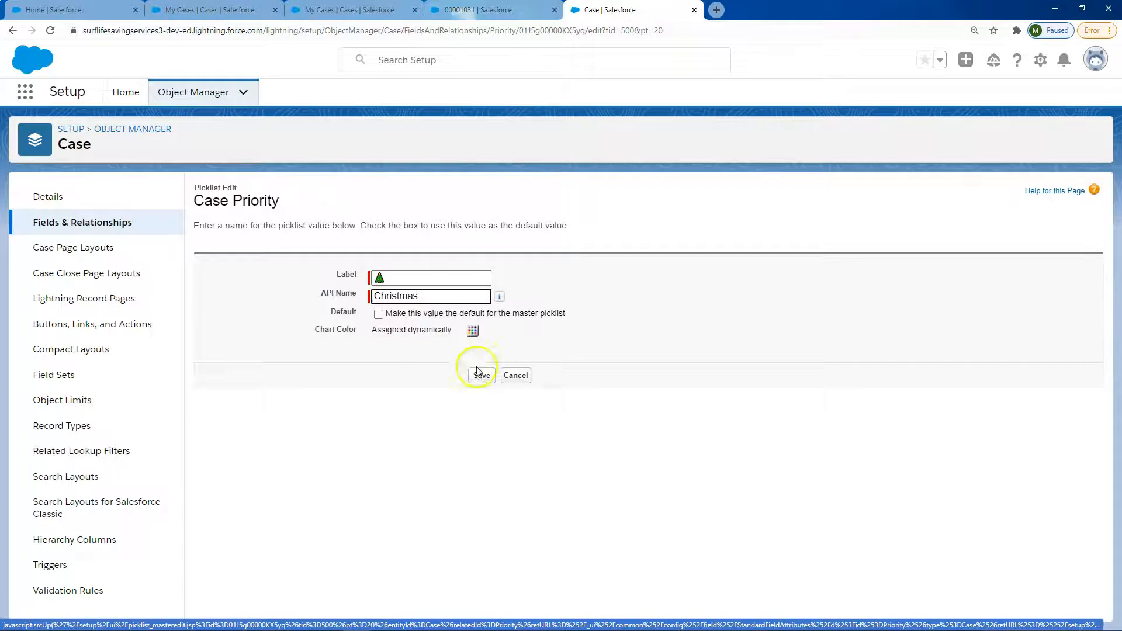
{"action": "left_click", "coordinate": [481, 375]}
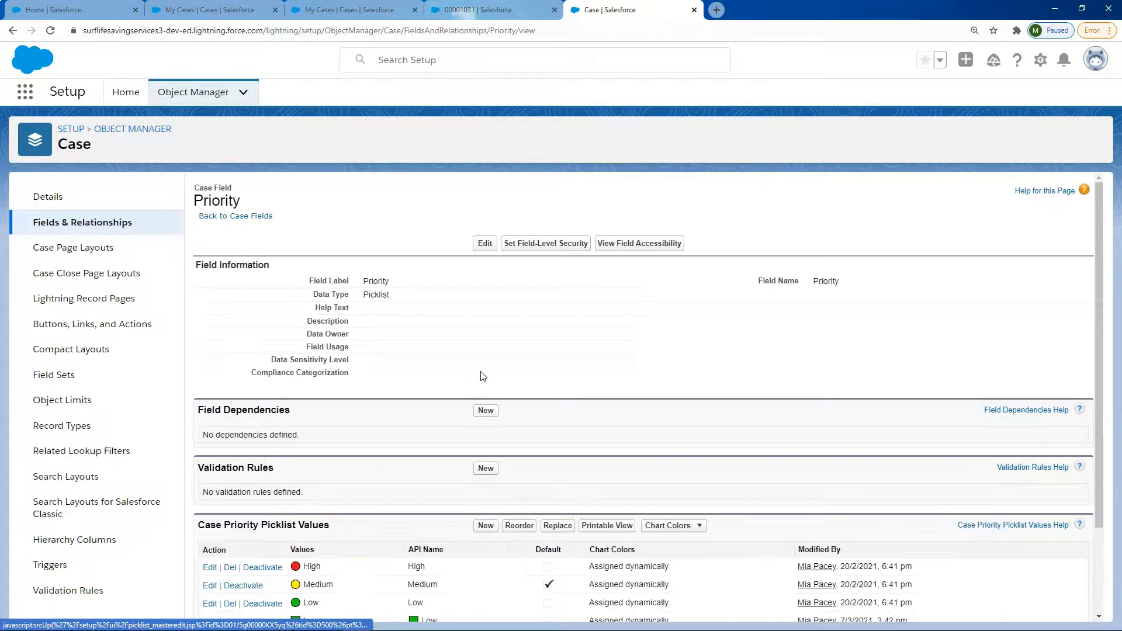
{"action": "scroll", "scroll_direction": "down", "scroll_amount": 3}
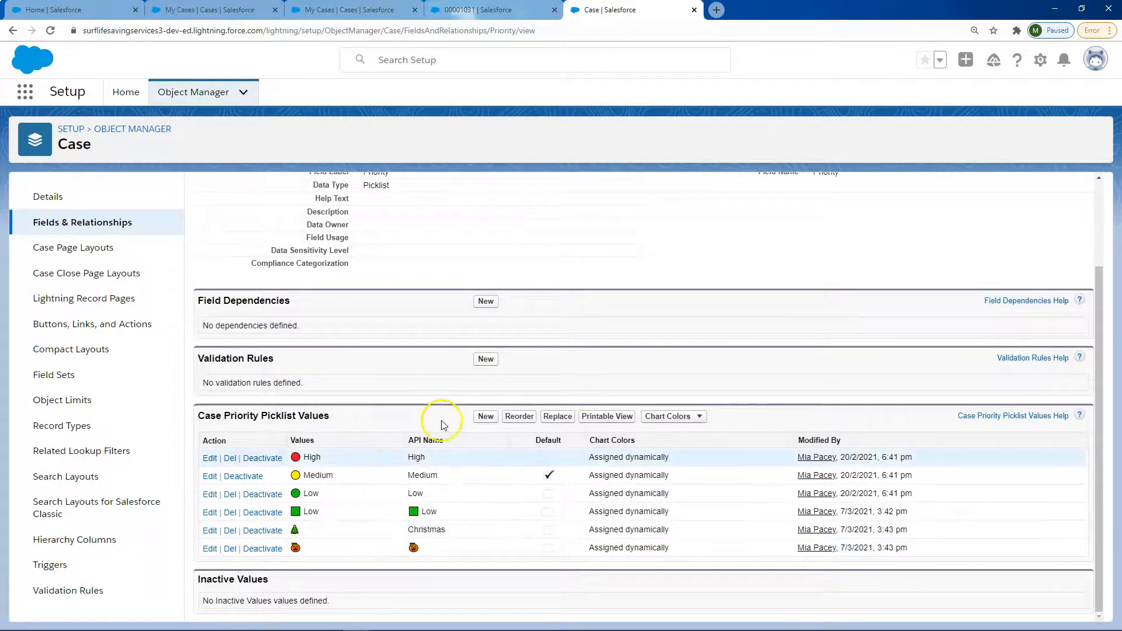
{"action": "left_click", "coordinate": [193, 10]}
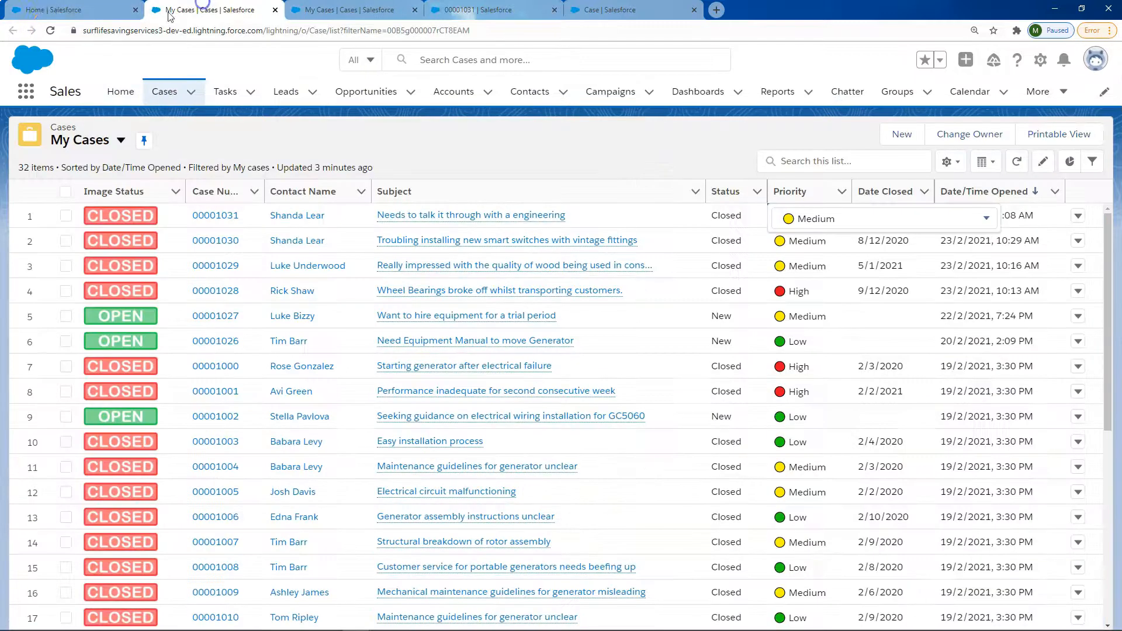
- Return to the New Case form to choose the Christmas tree as Priority
{"action": "left_click", "coordinate": [902, 133]}
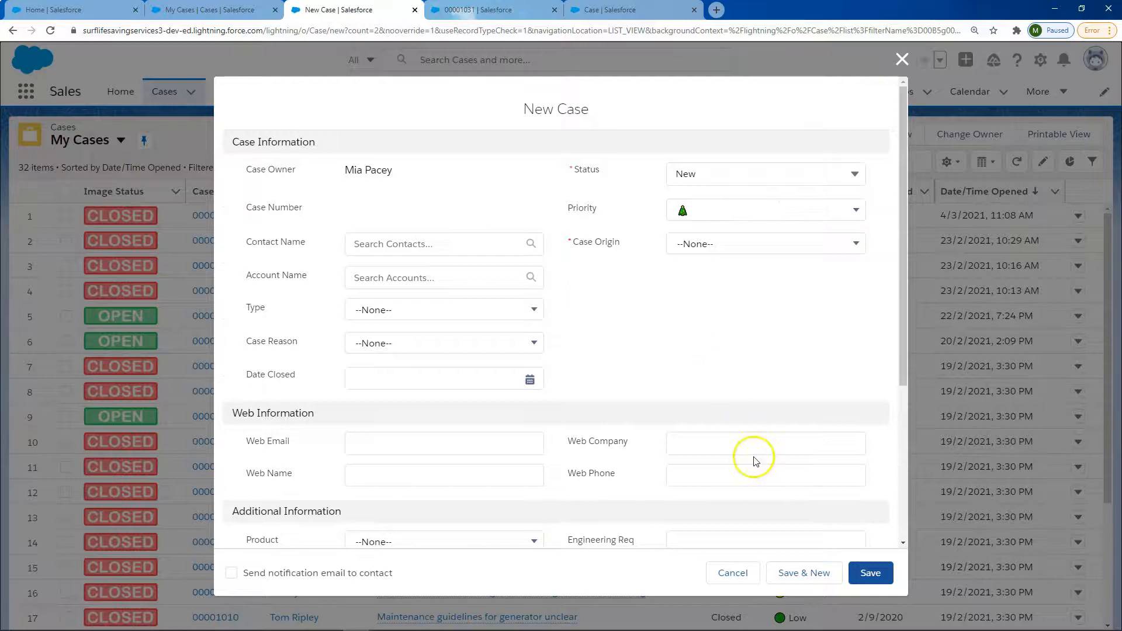
{"action": "mouse_move", "coordinate": [722, 382]}
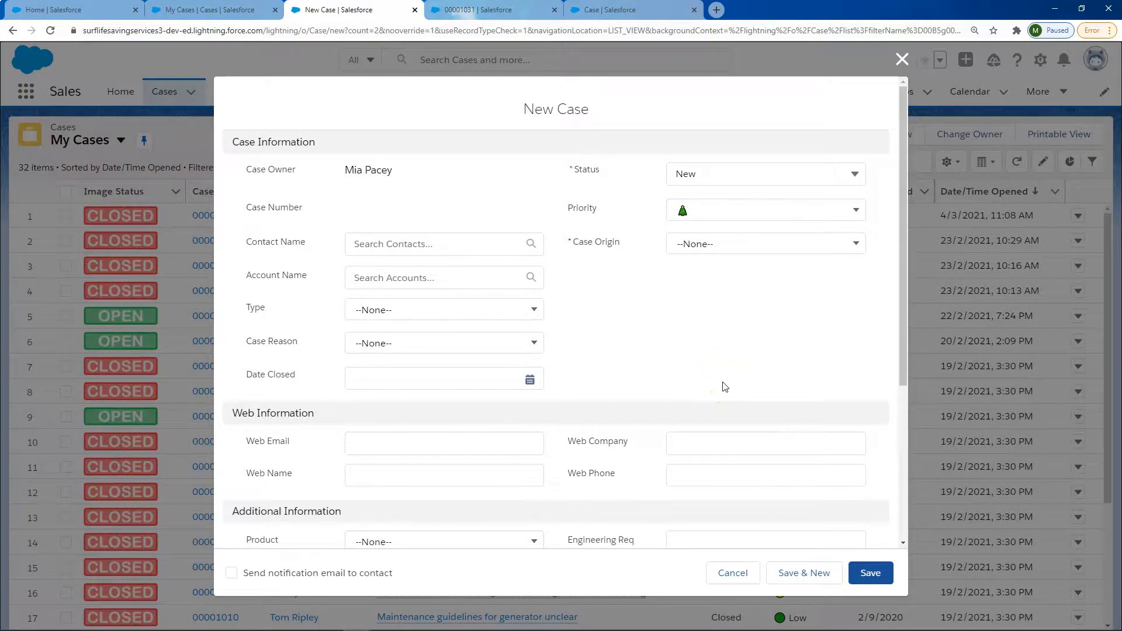
{"action": "mouse_move", "coordinate": [717, 384]}
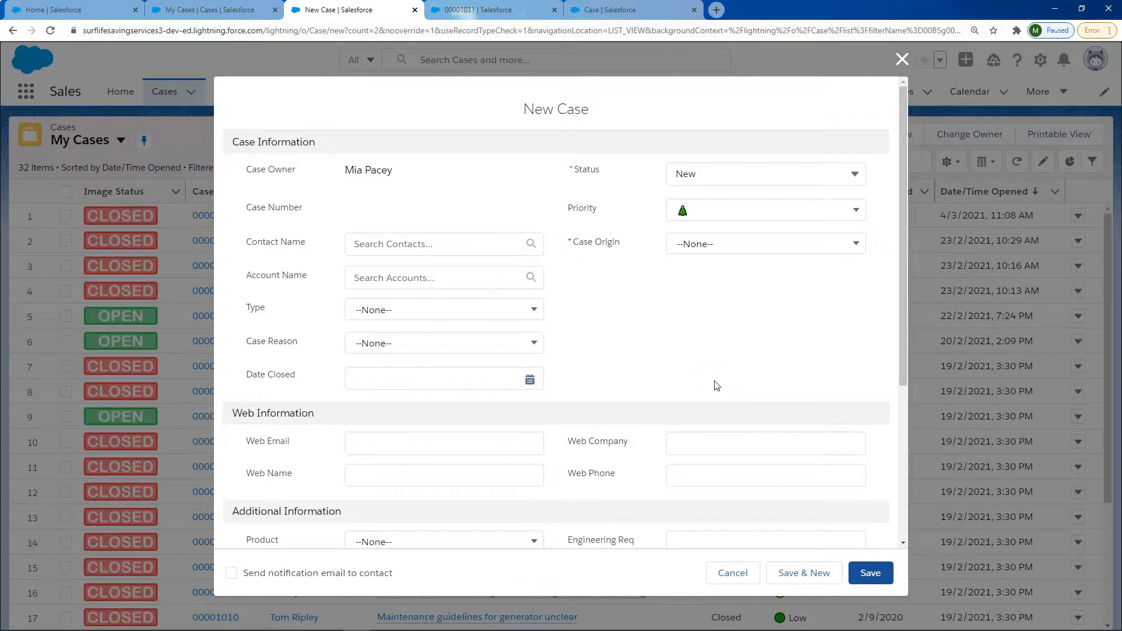